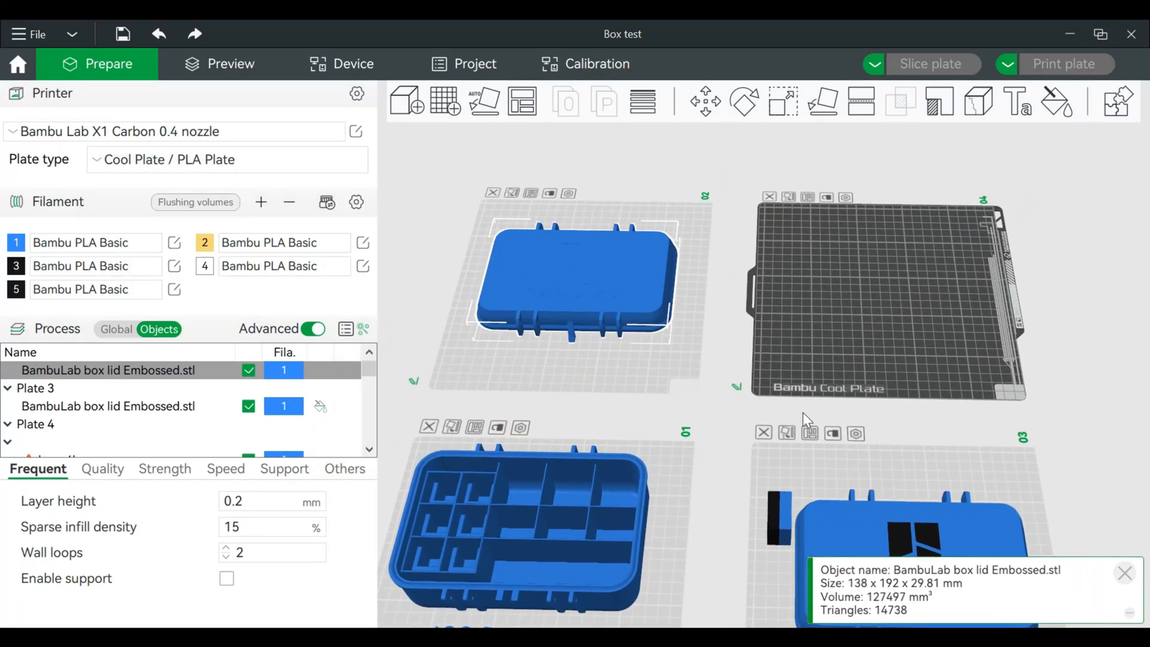
{"action": "mouse_move", "coordinate": [720, 320]}
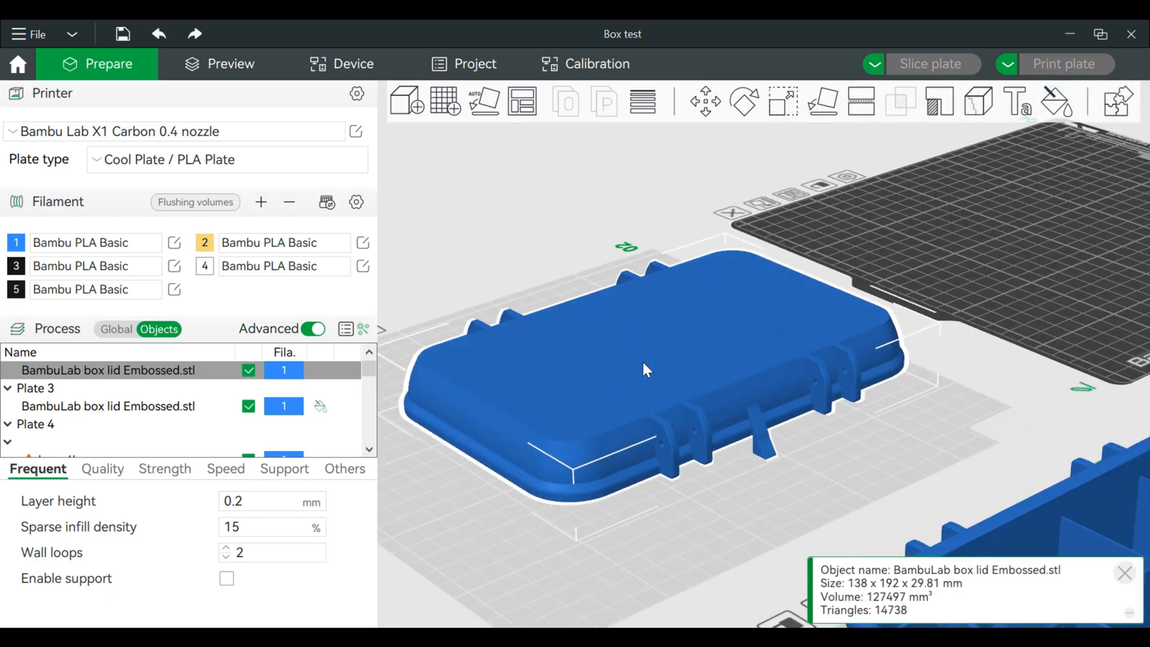
Step: Orbit past the box lid and select the empty plate 4
{"action": "left_click_drag", "start_coordinate": [646, 369], "coordinate": [784, 328]}
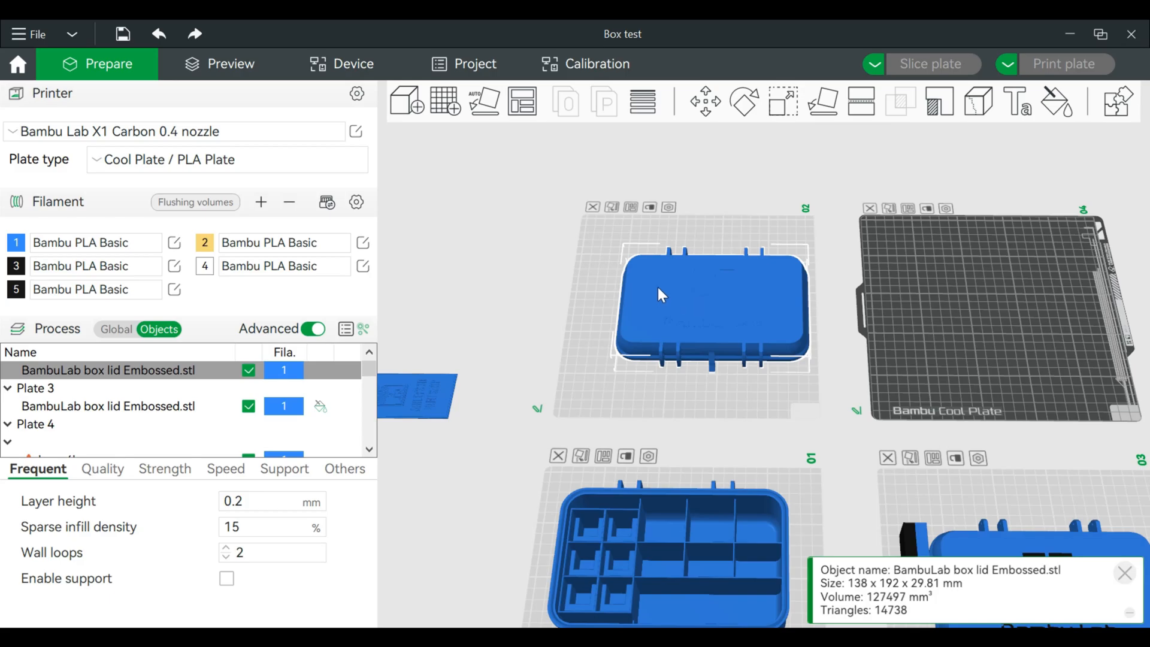
{"action": "mouse_move", "coordinate": [801, 308]}
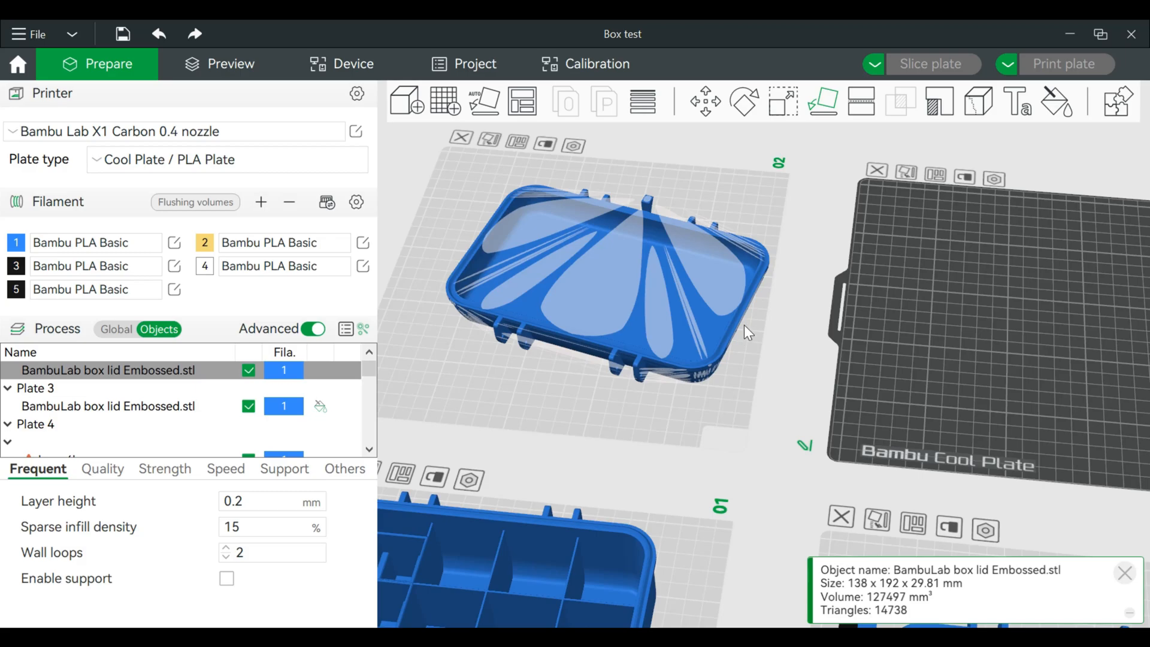
{"action": "left_click", "coordinate": [743, 101]}
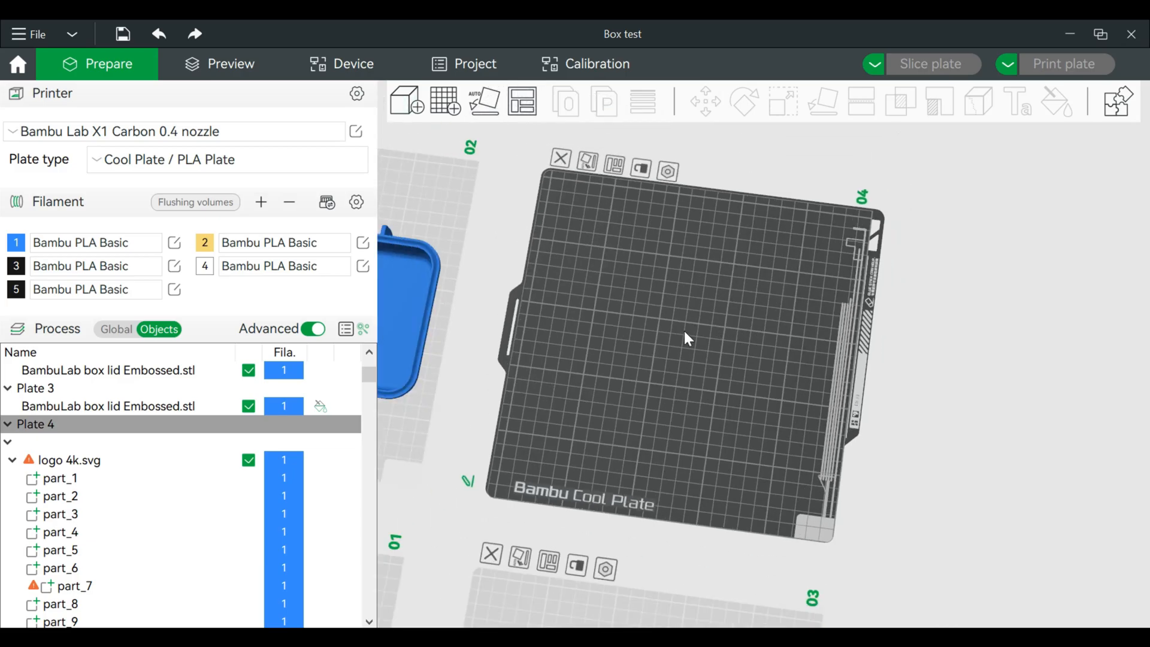
{"action": "mouse_move", "coordinate": [683, 328]}
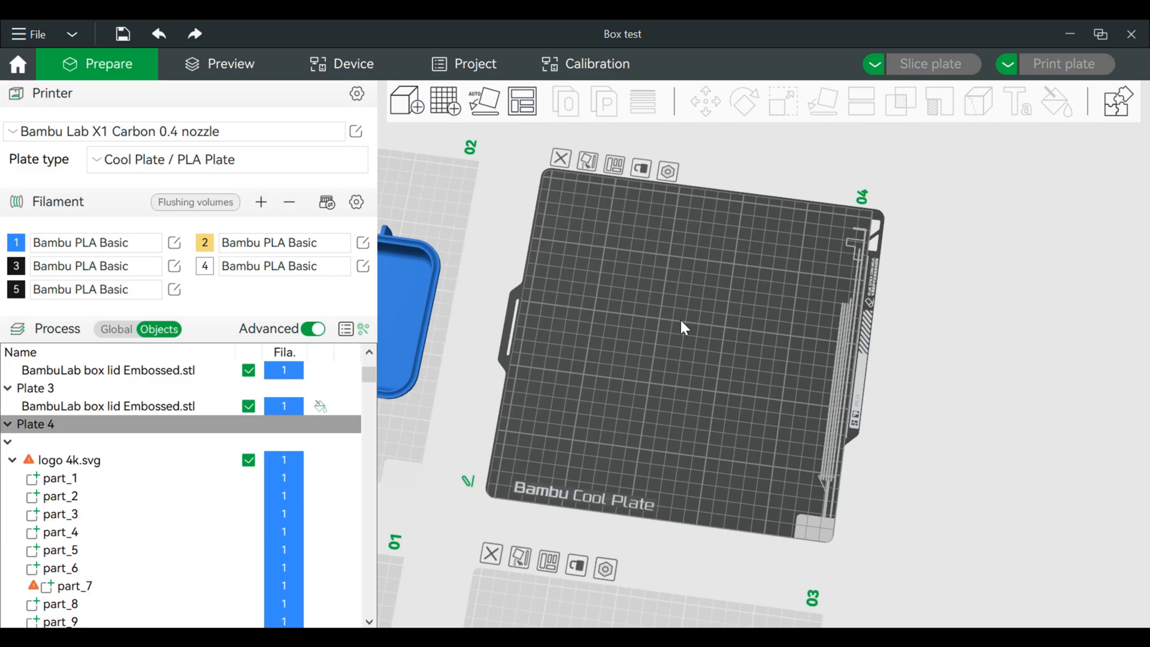
Step: Add a Cube primitive to plate 4
{"action": "right_click", "coordinate": [682, 328]}
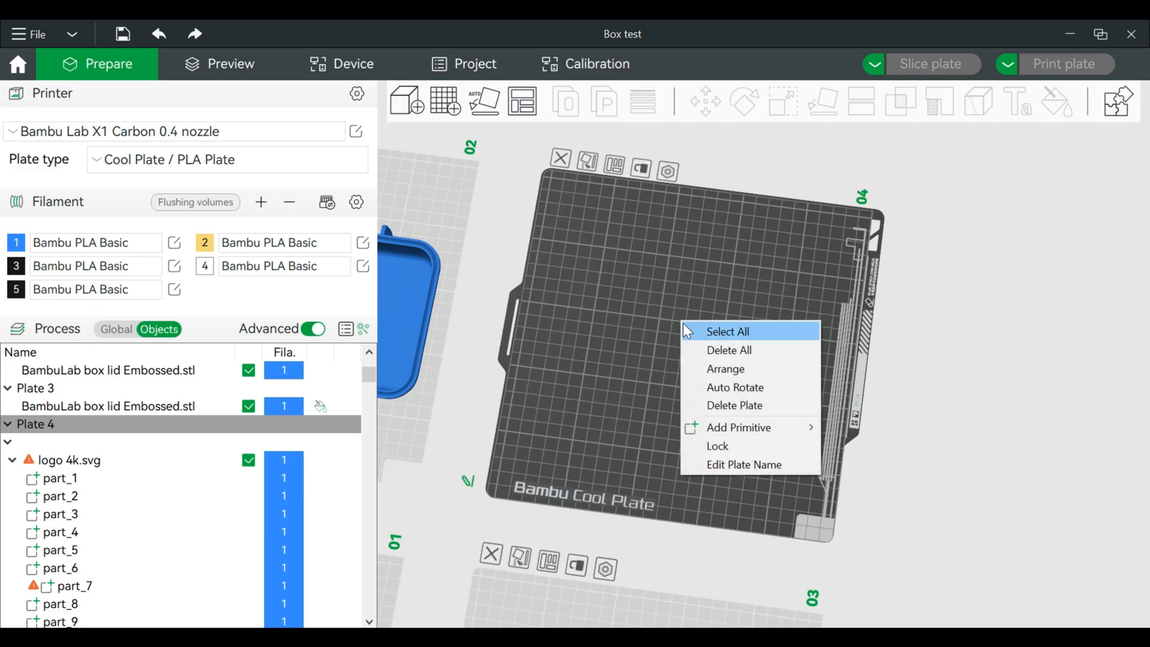
{"action": "mouse_move", "coordinate": [738, 427]}
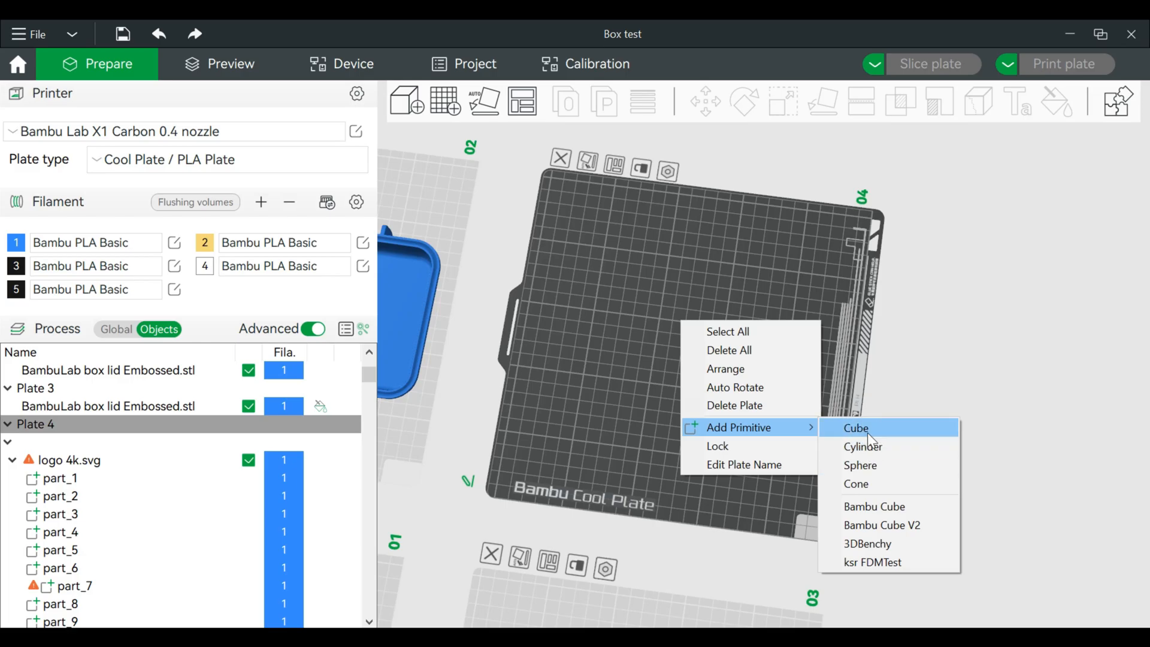
{"action": "left_click", "coordinate": [855, 428]}
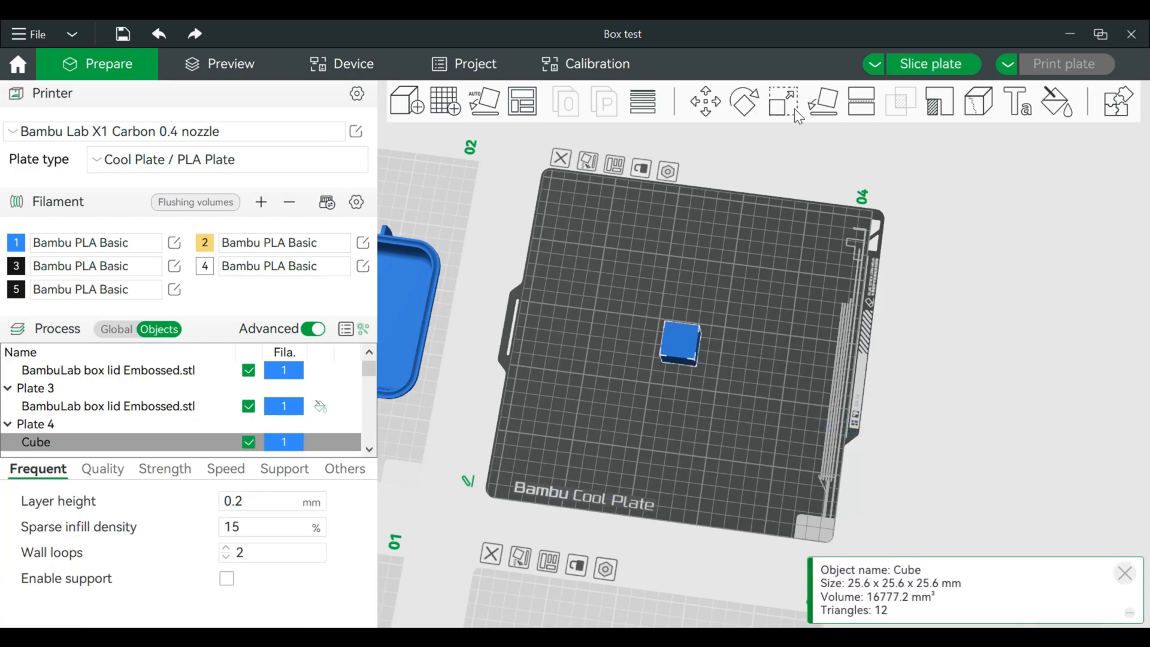
Step: Scale the cube non-uniformly to a flat 2 mm tall slab
{"action": "left_click", "coordinate": [779, 102]}
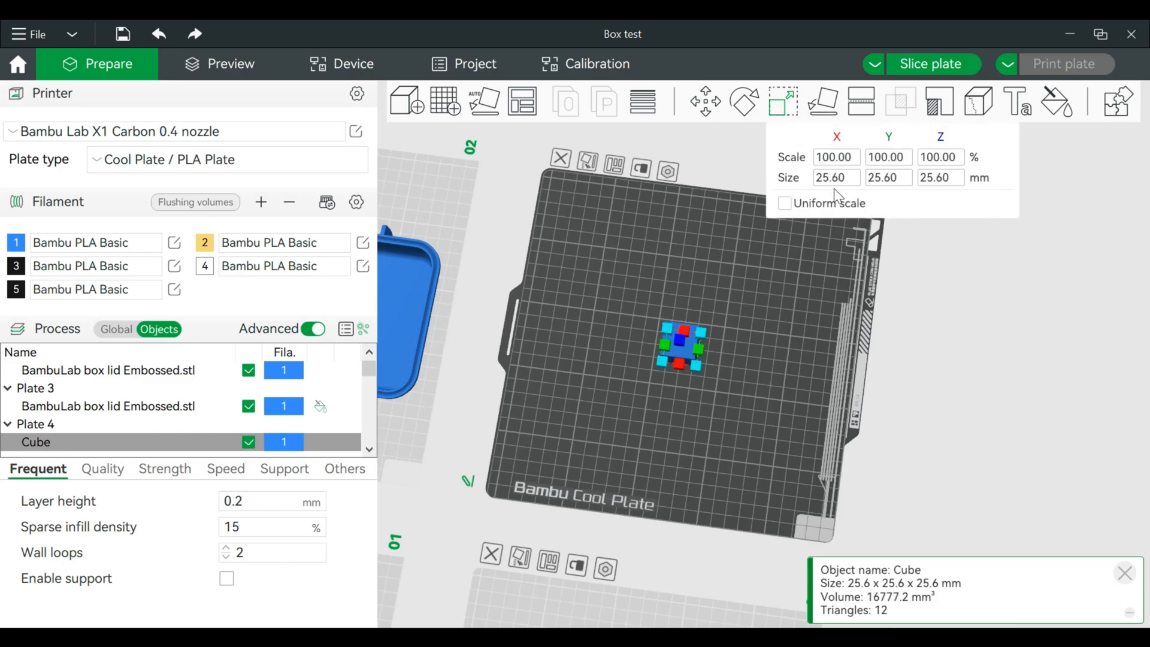
{"action": "left_click", "coordinate": [836, 178]}
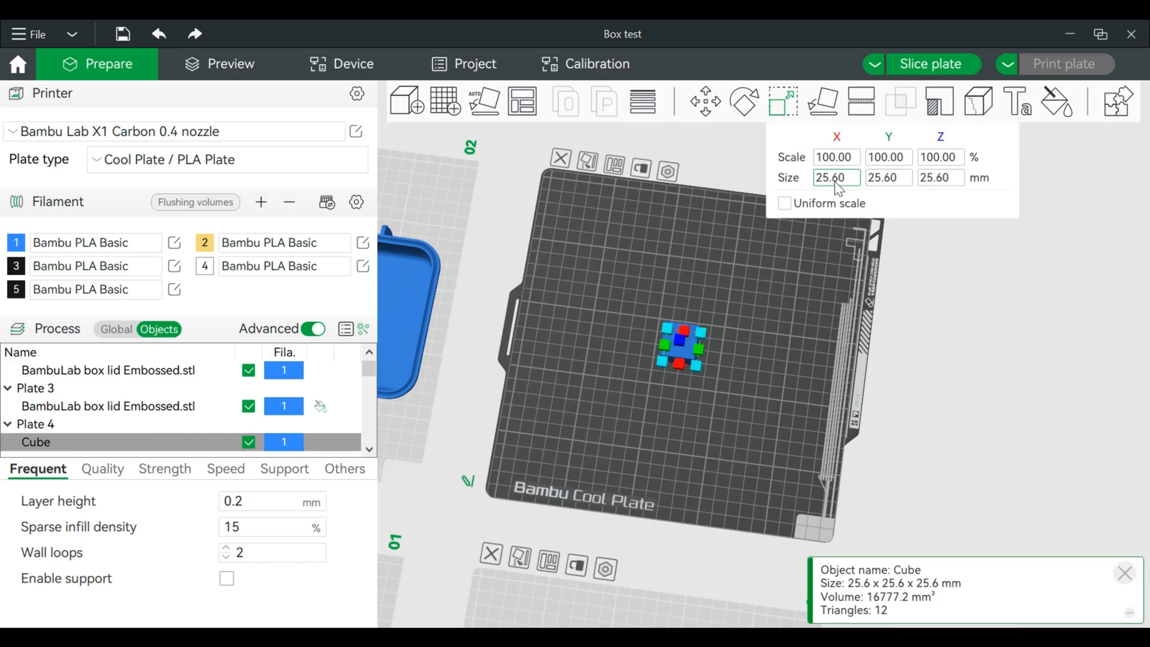
{"action": "left_click", "coordinate": [940, 177]}
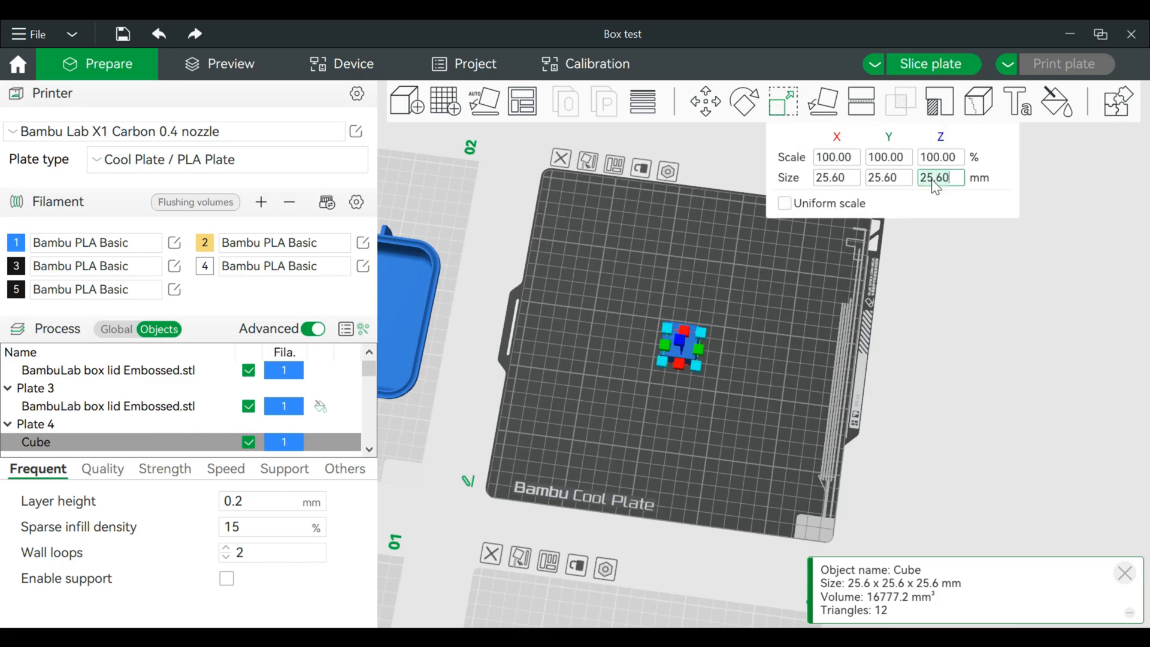
{"action": "type", "text": "2"}
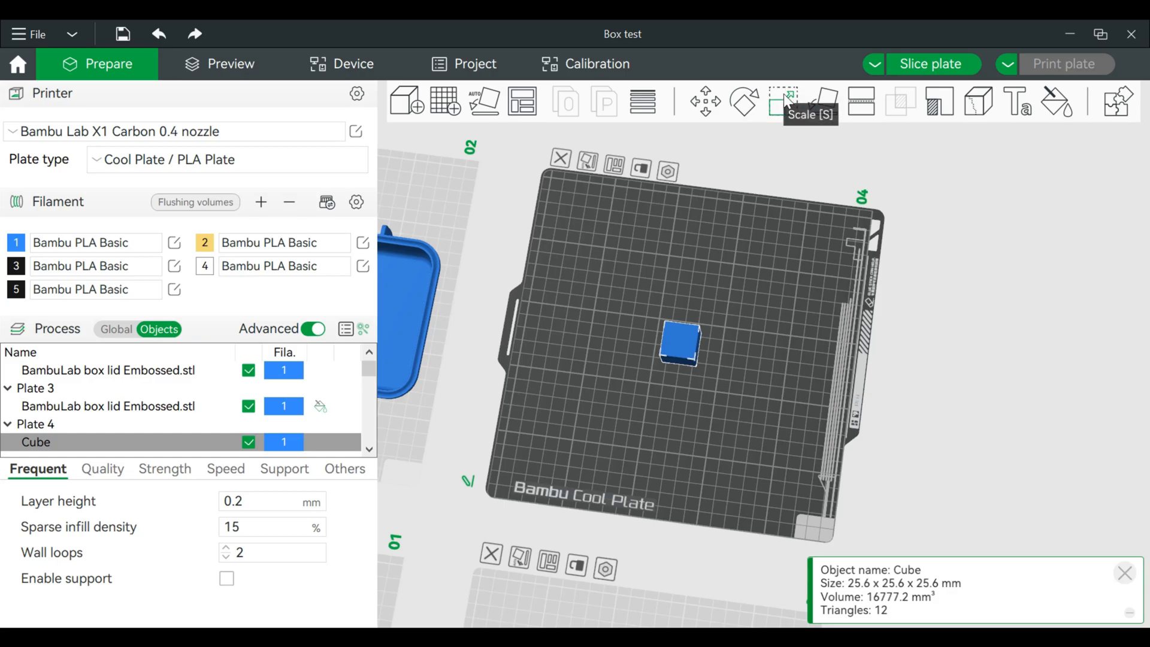
{"action": "left_click", "coordinate": [782, 101]}
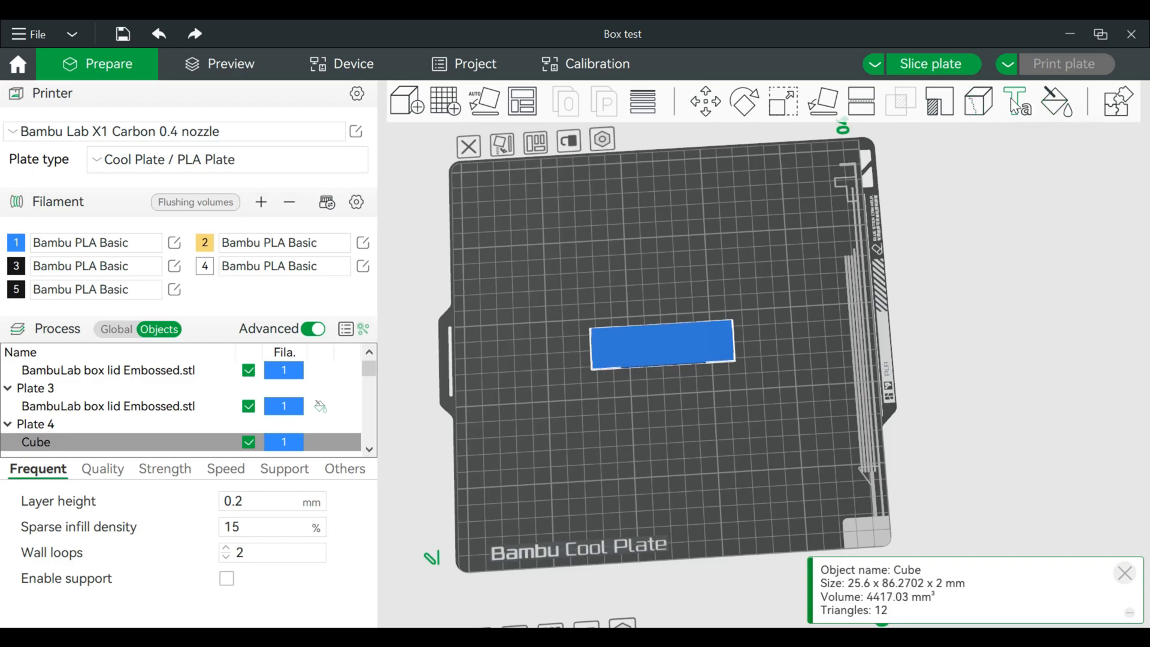
Step: Emboss the text 'Hello' on the slab, rotated to a 270° angle
{"action": "left_click", "coordinate": [1019, 102]}
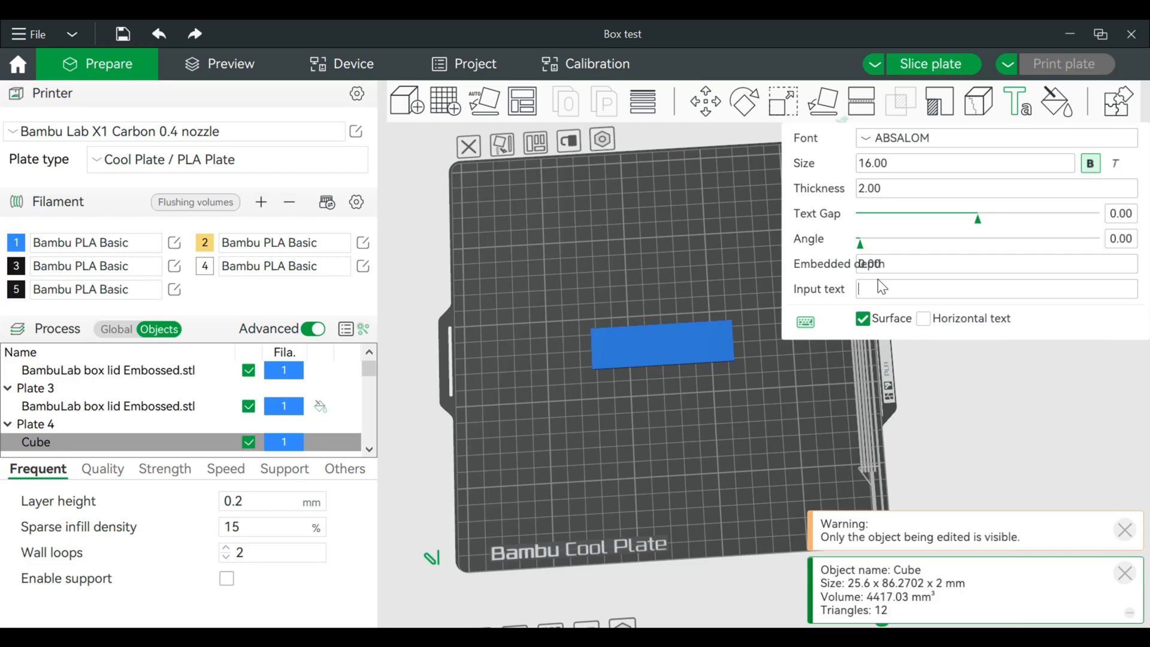
{"action": "type", "text": "Hello"}
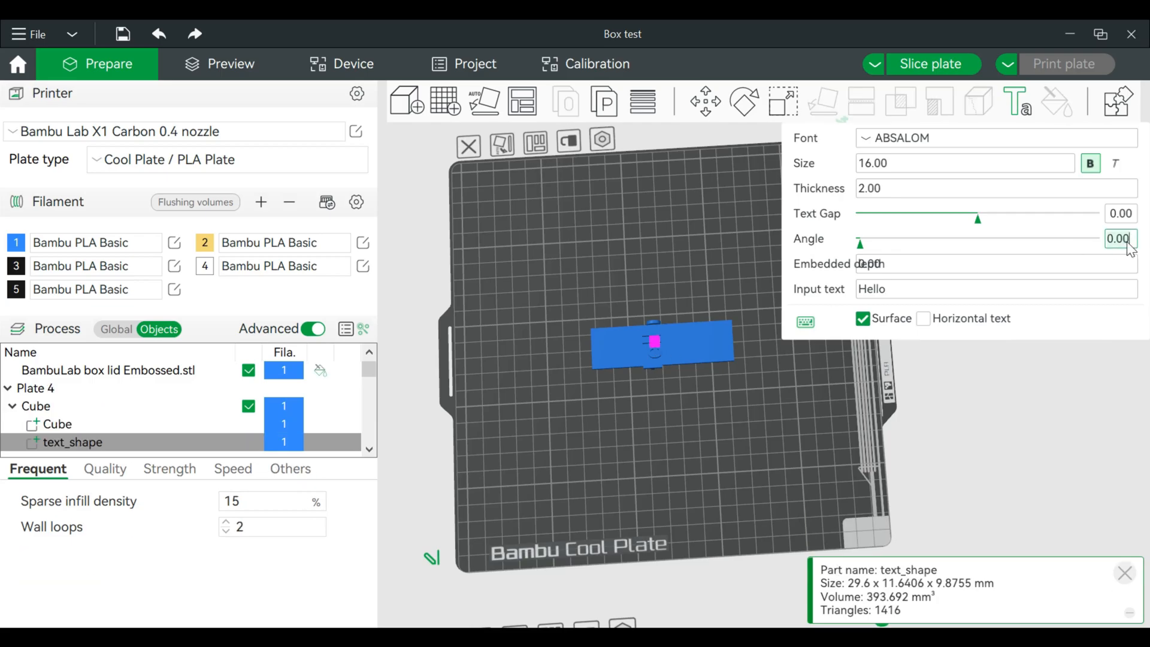
{"action": "type", "text": "2"}
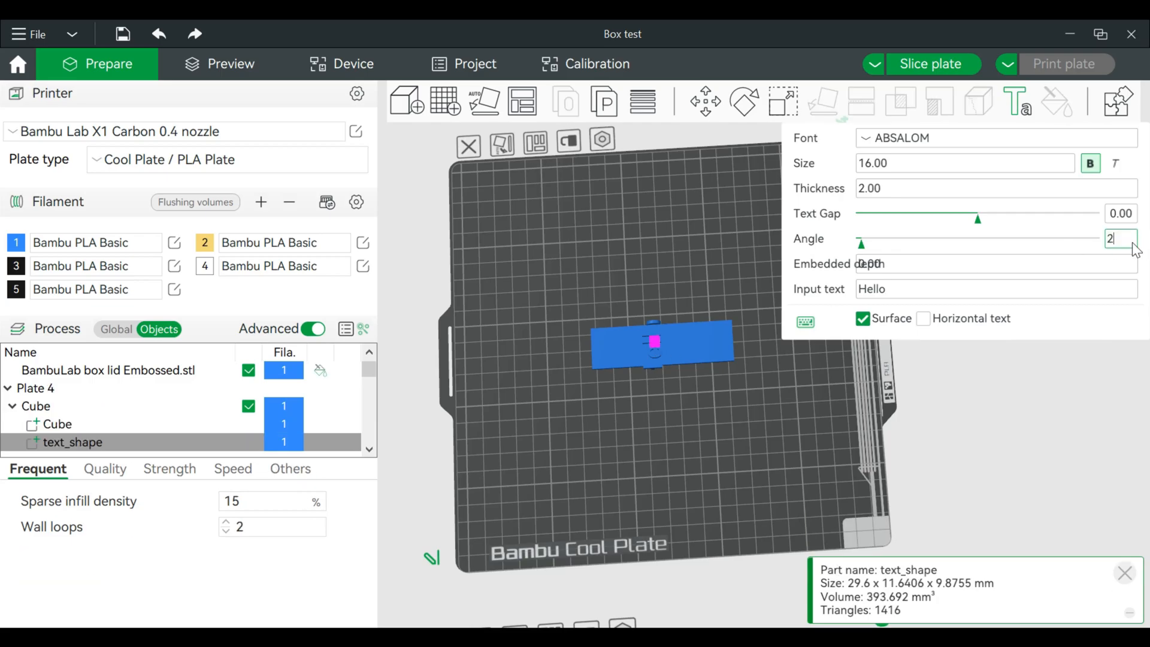
{"action": "type", "text": "270"}
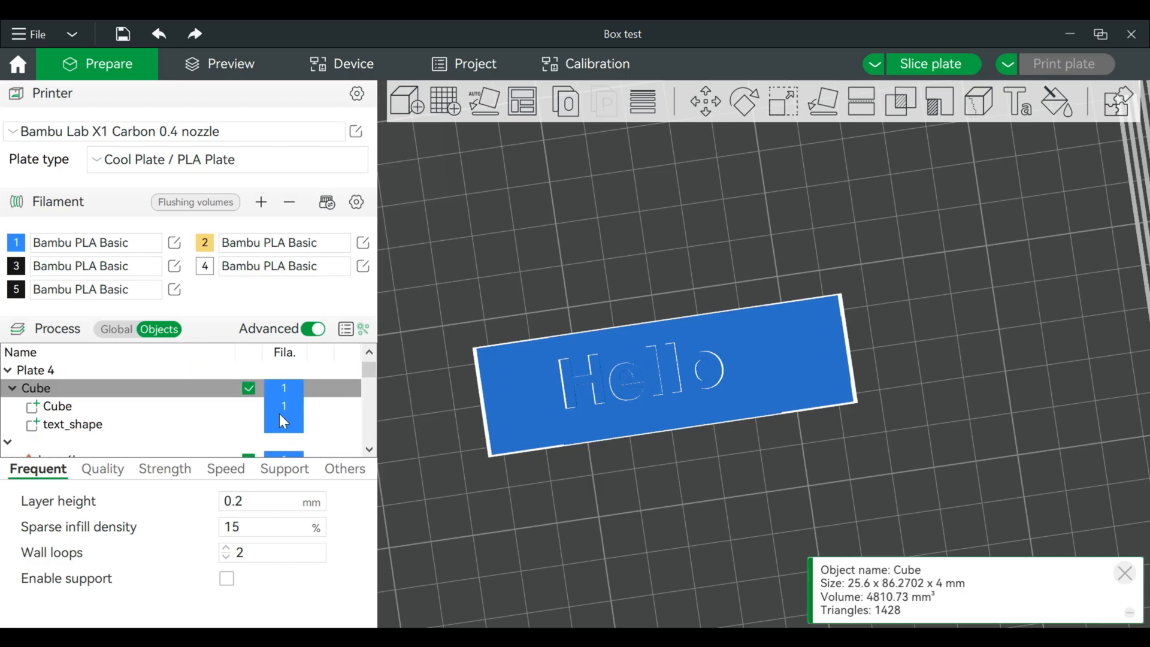
Step: Set the Hello text thickness to 0.1 mm
{"action": "left_click", "coordinate": [71, 424]}
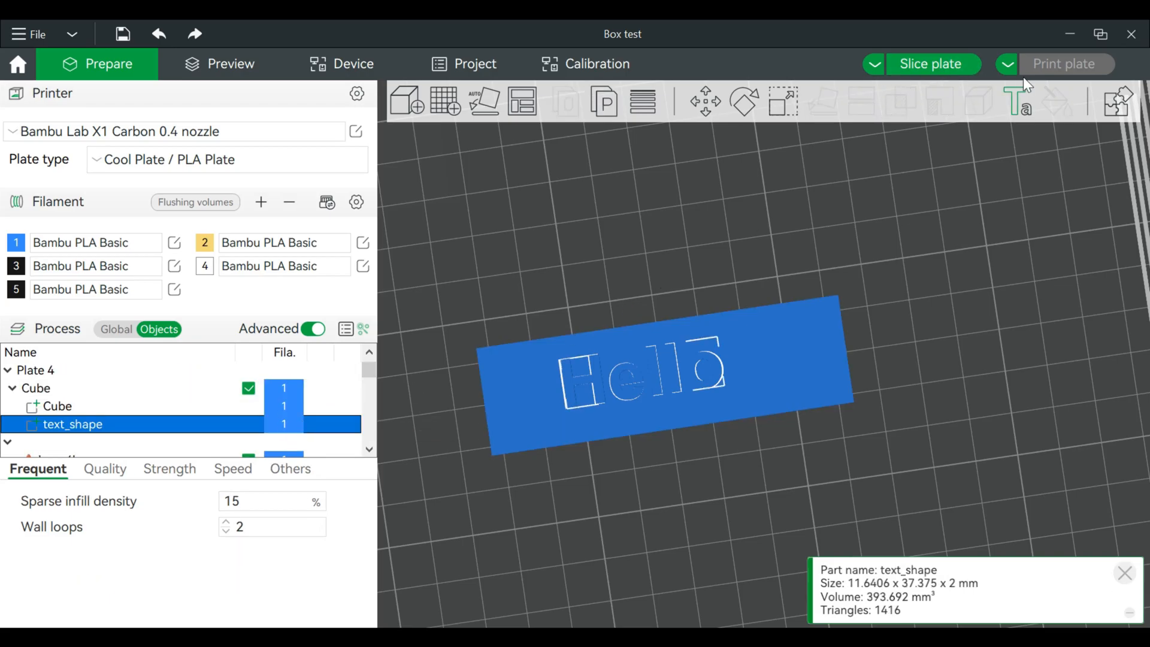
{"action": "left_click", "coordinate": [1017, 102]}
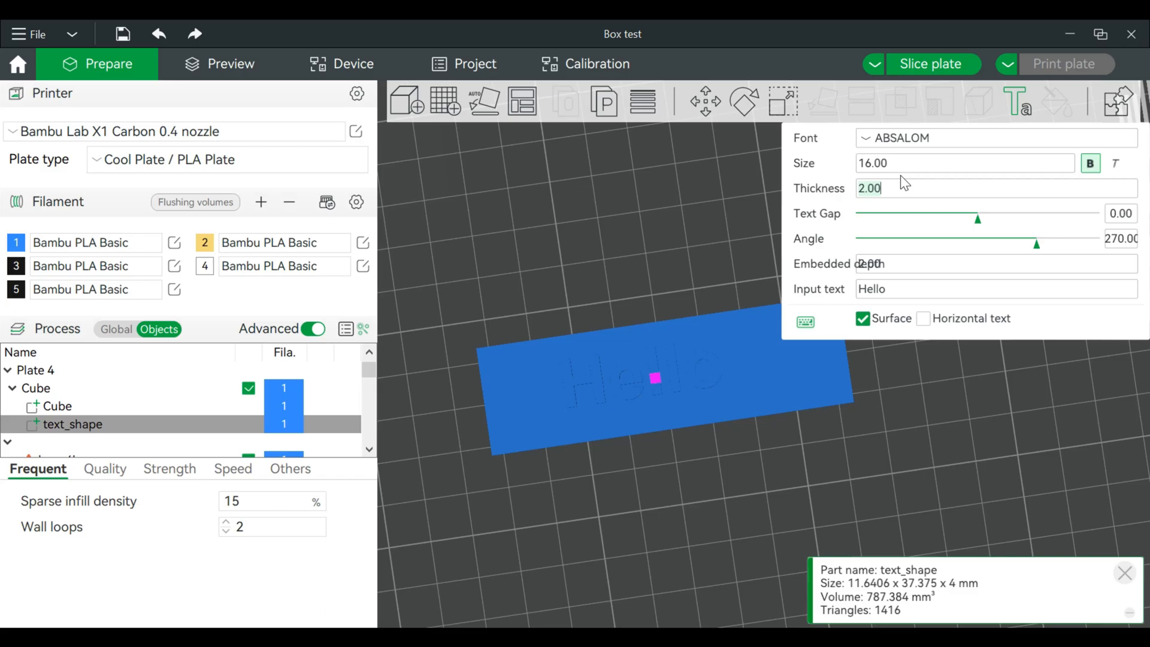
{"action": "type", "text": ".1"}
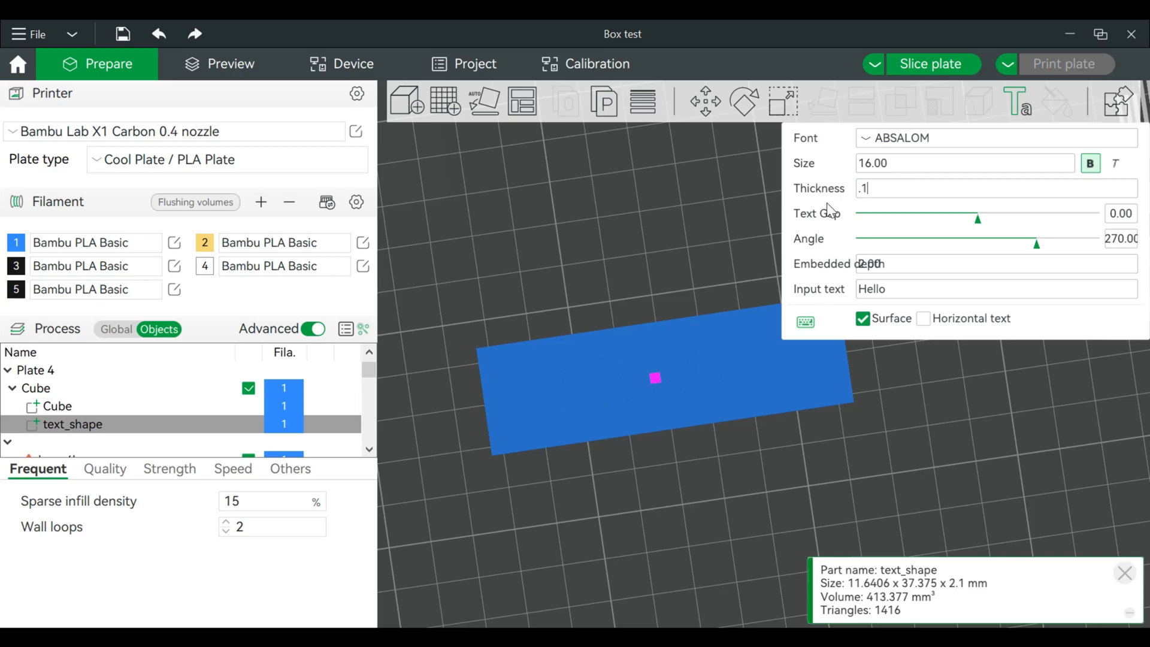
{"action": "mouse_move", "coordinate": [689, 275]}
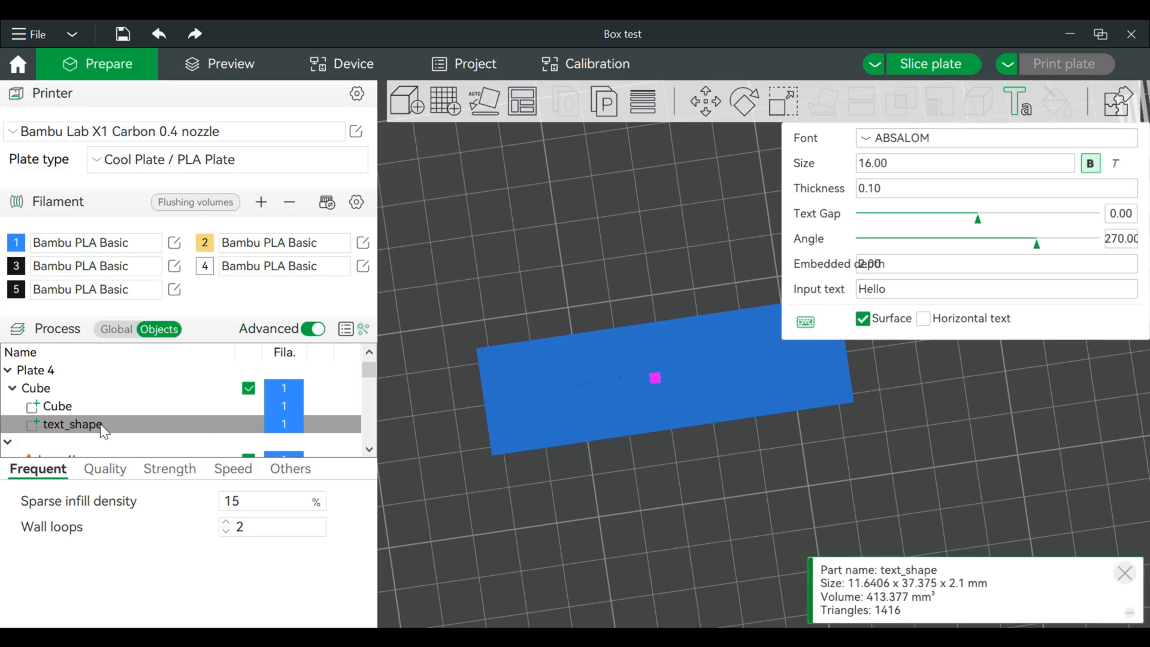
Step: Assign black filament 3 to the text part and inspect the lettering
{"action": "right_click", "coordinate": [72, 425]}
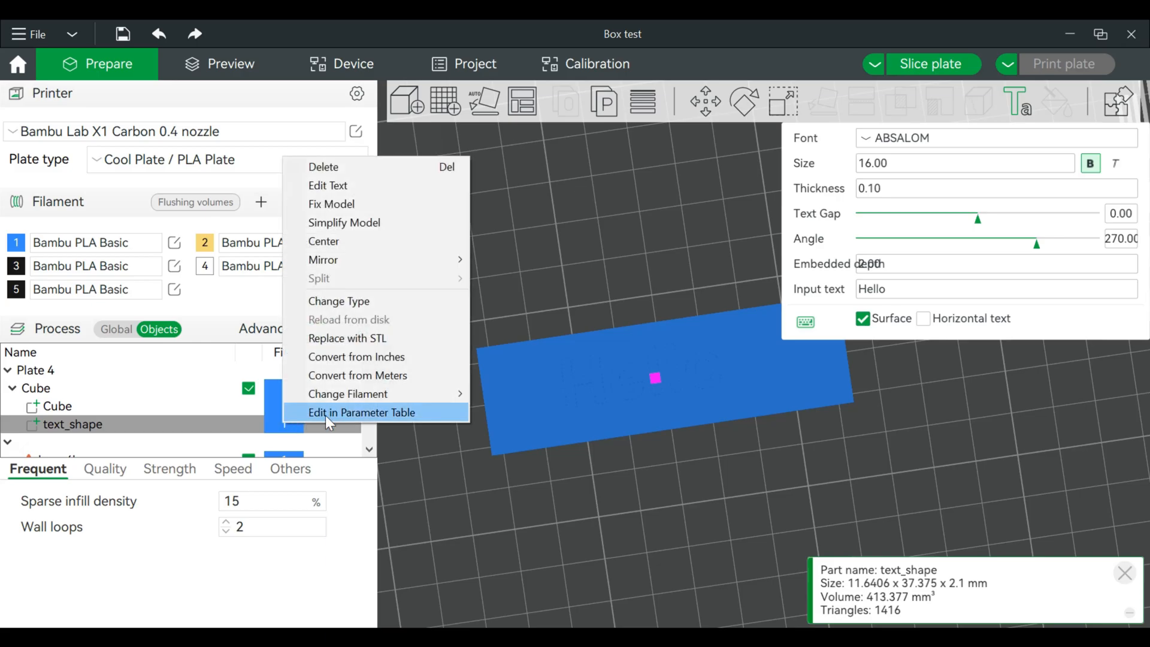
{"action": "mouse_move", "coordinate": [372, 394]}
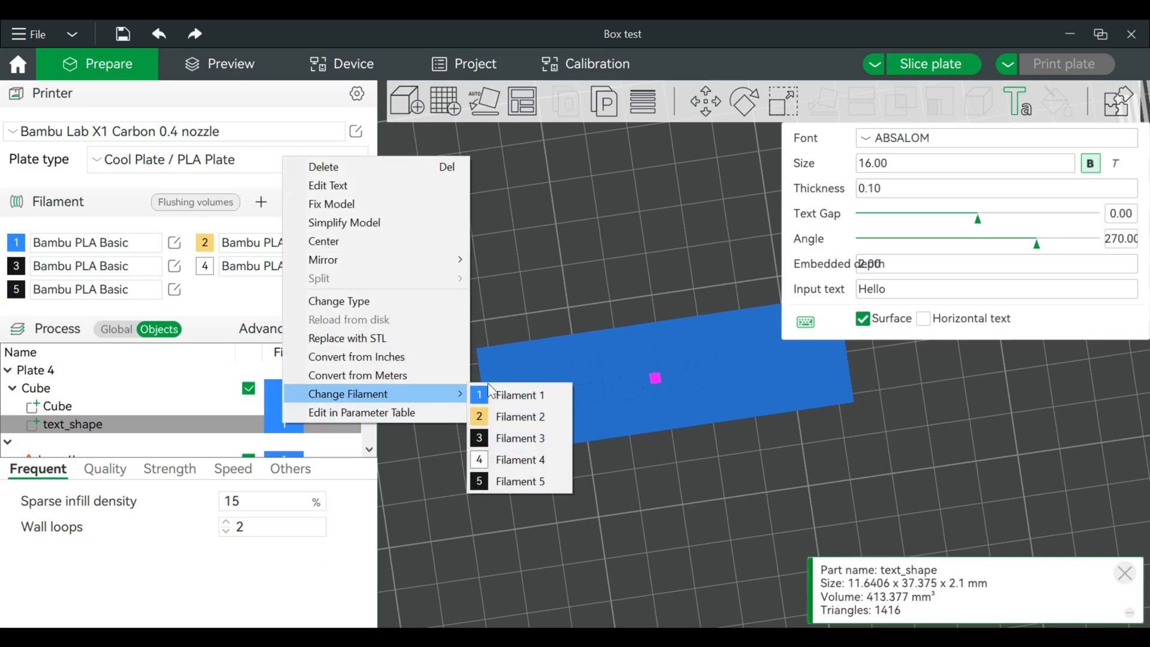
{"action": "mouse_move", "coordinate": [495, 442]}
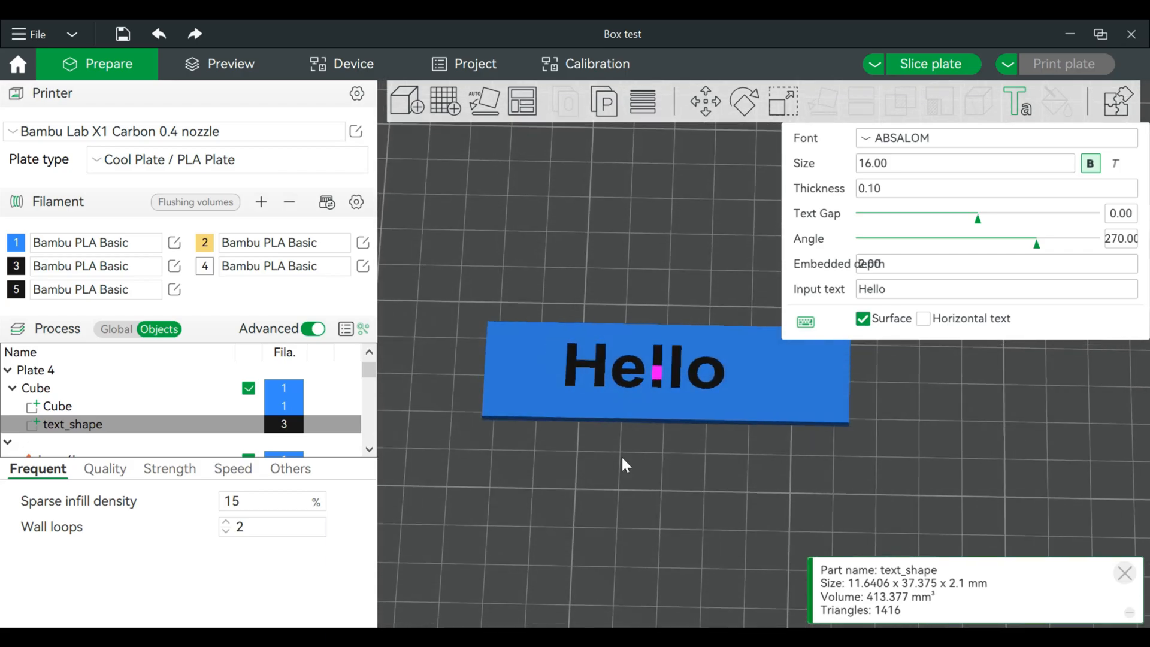
{"action": "left_click_drag", "start_coordinate": [624, 462], "coordinate": [638, 506]}
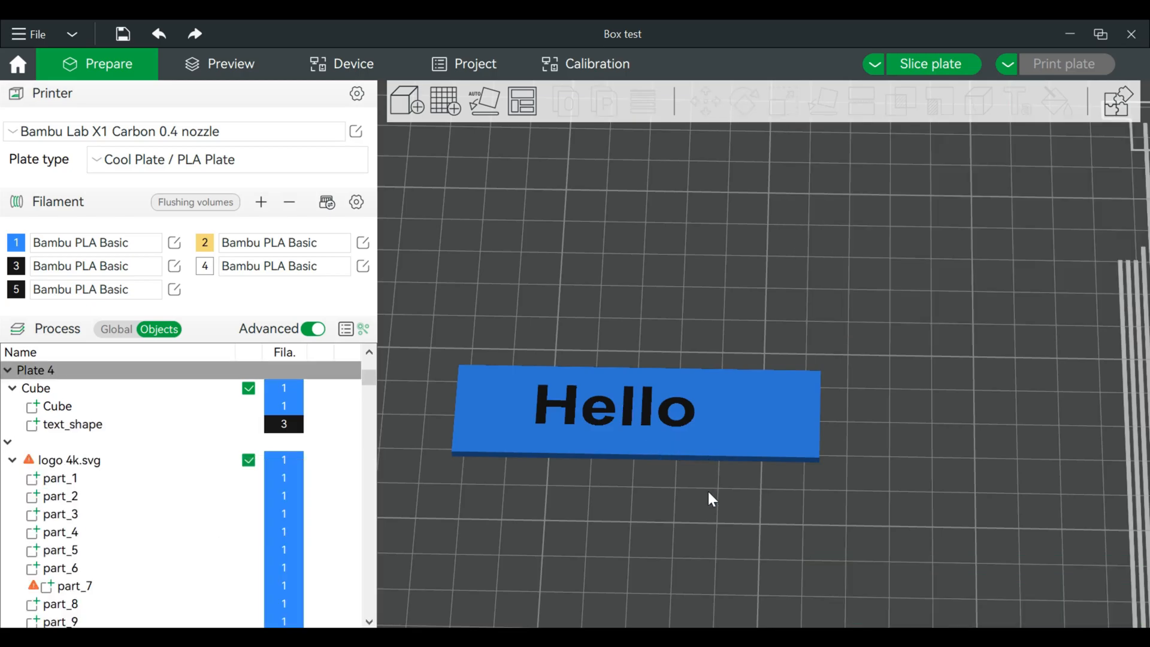
Step: Cut the Cube plaque at 1 mm height, keeping both parts
{"action": "left_click", "coordinate": [635, 416]}
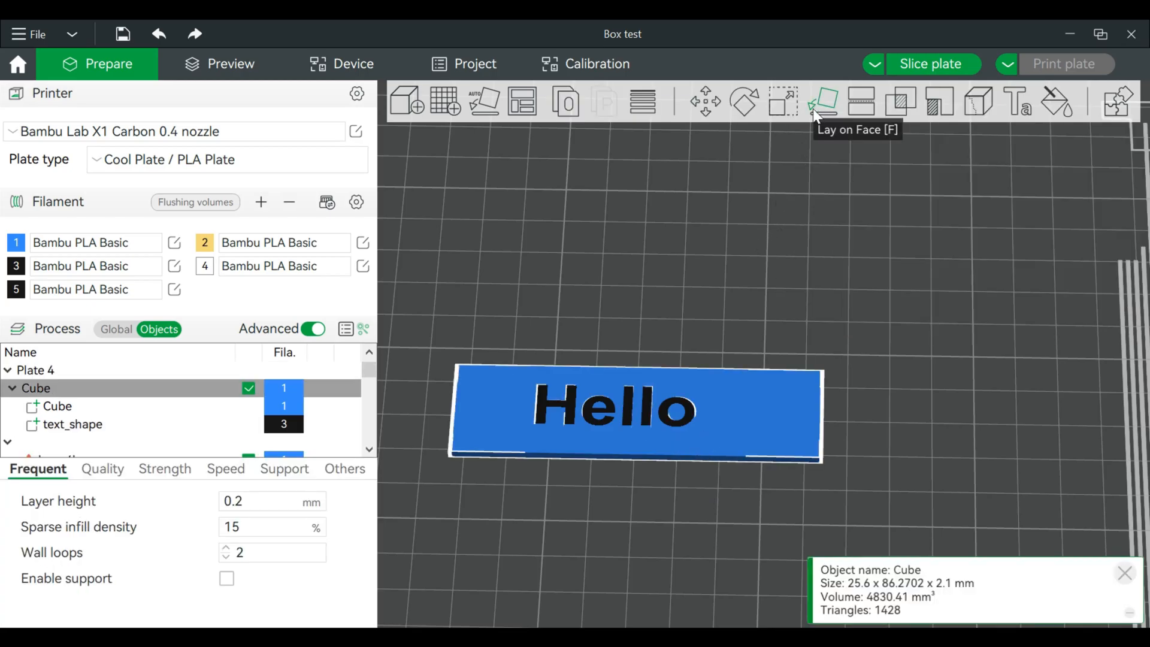
{"action": "mouse_move", "coordinate": [858, 102]}
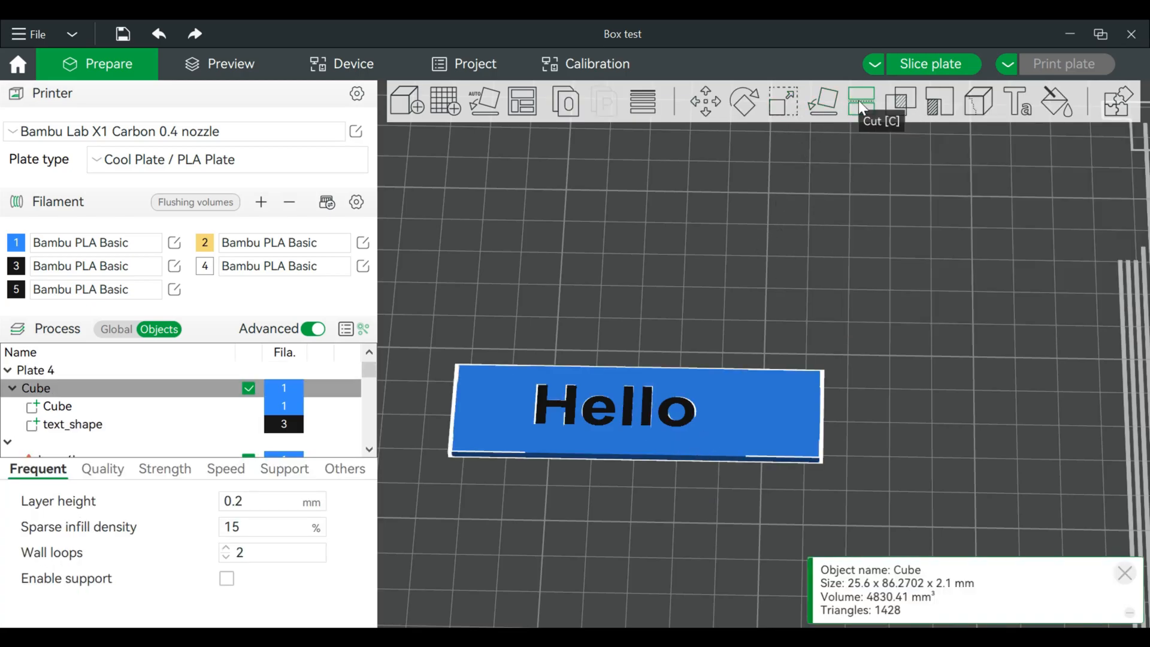
{"action": "left_click", "coordinate": [859, 102]}
{"action": "type", "text": "1"}
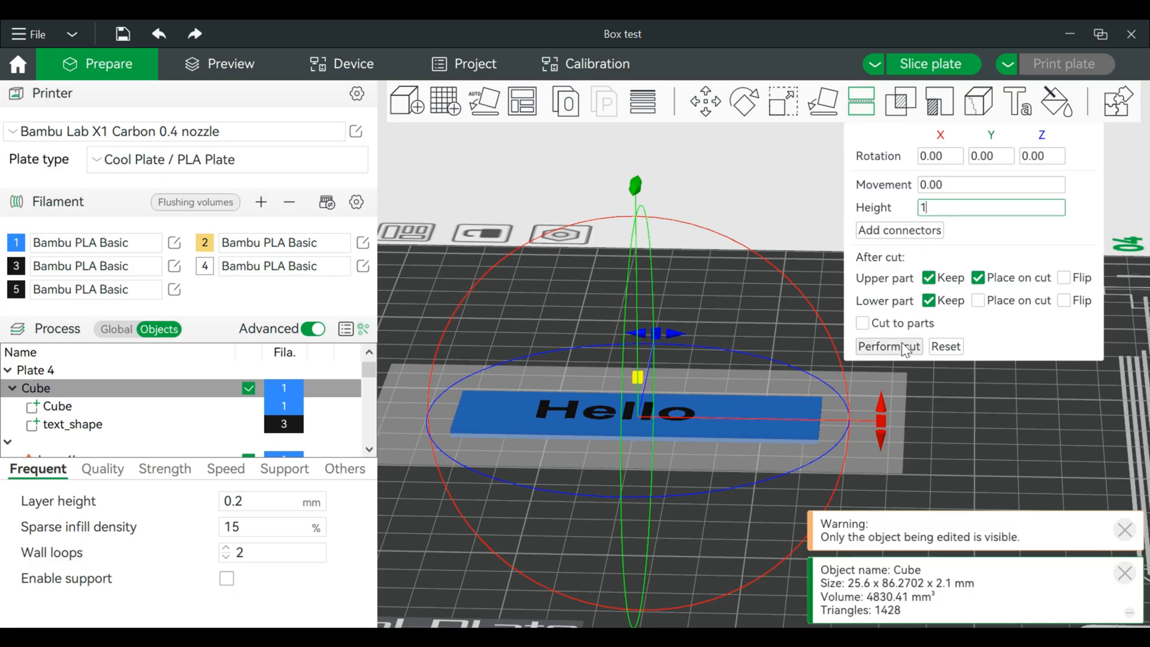
{"action": "left_click", "coordinate": [889, 347]}
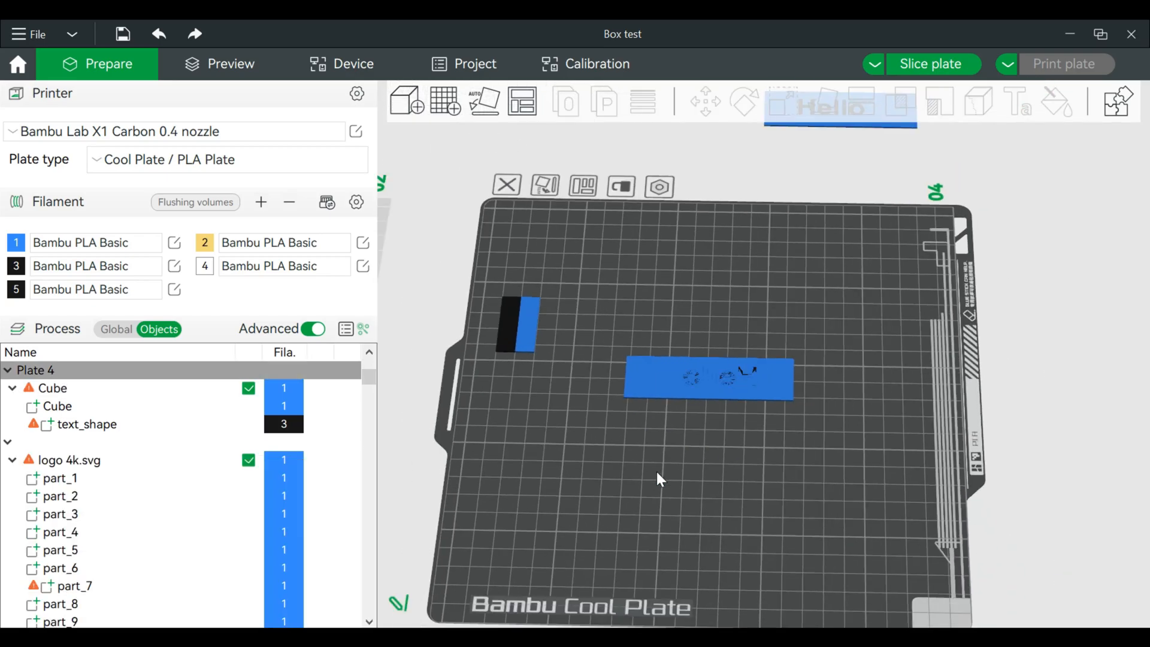
{"action": "left_click_drag", "start_coordinate": [661, 477], "coordinate": [598, 513]}
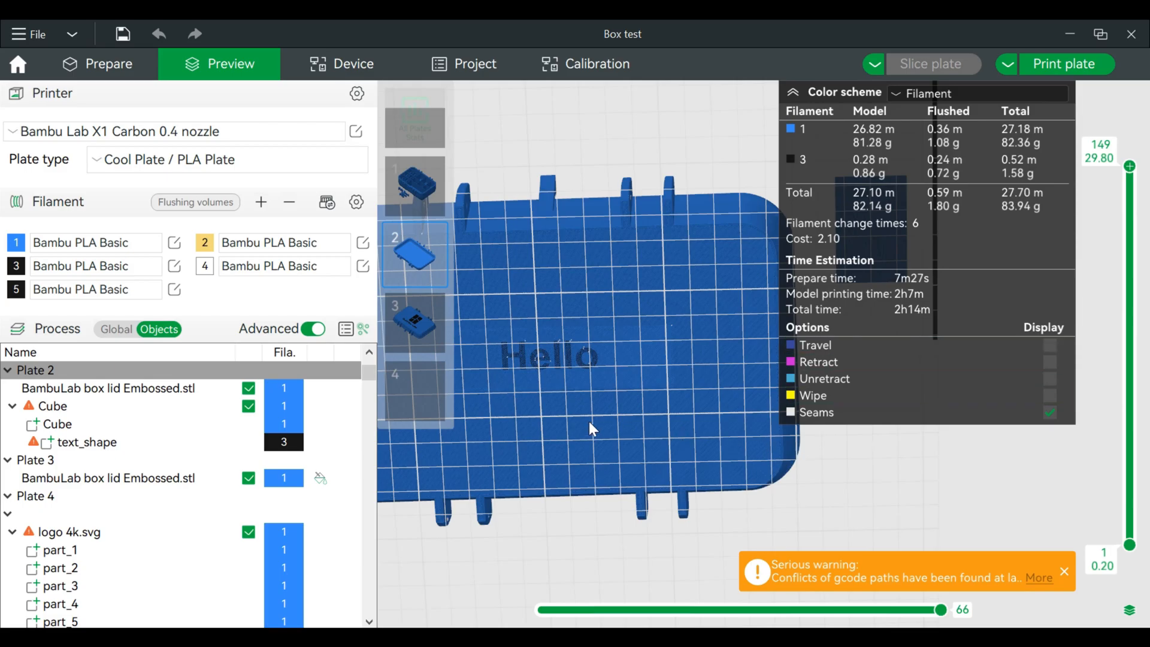
{"action": "mouse_move", "coordinate": [858, 547]}
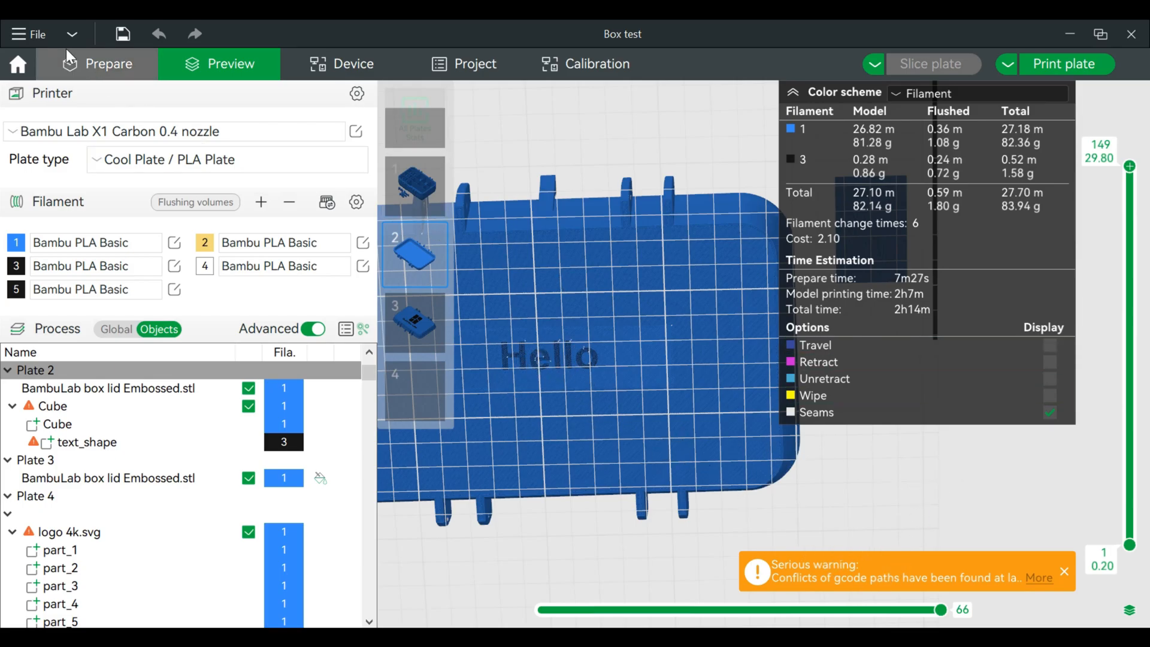
Step: Return from Preview to the Prepare view on plate 2
{"action": "left_click", "coordinate": [106, 63]}
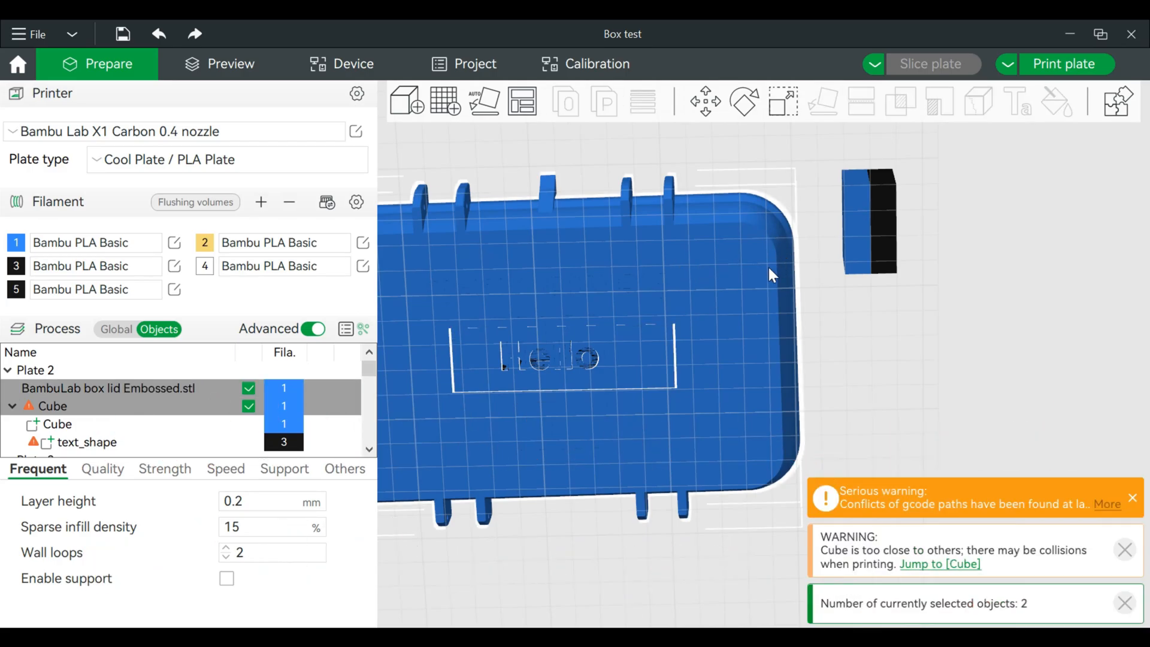
Step: Assemble the lid and Hello cube into one object and inspect its side
{"action": "right_click", "coordinate": [771, 275]}
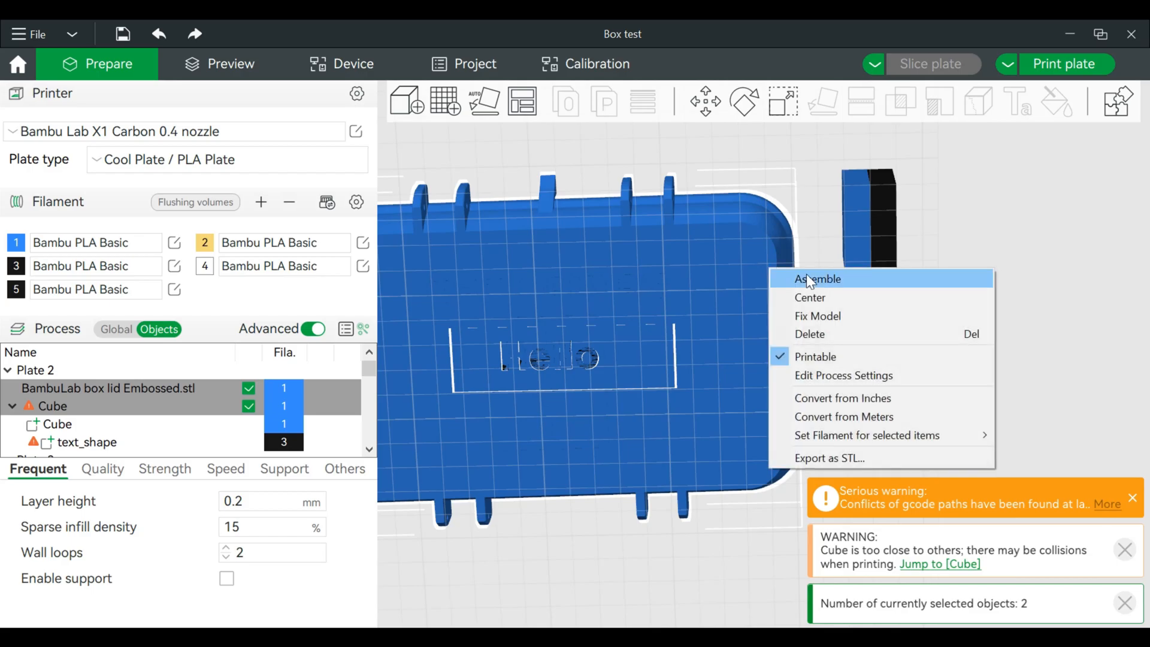
{"action": "left_click", "coordinate": [816, 278]}
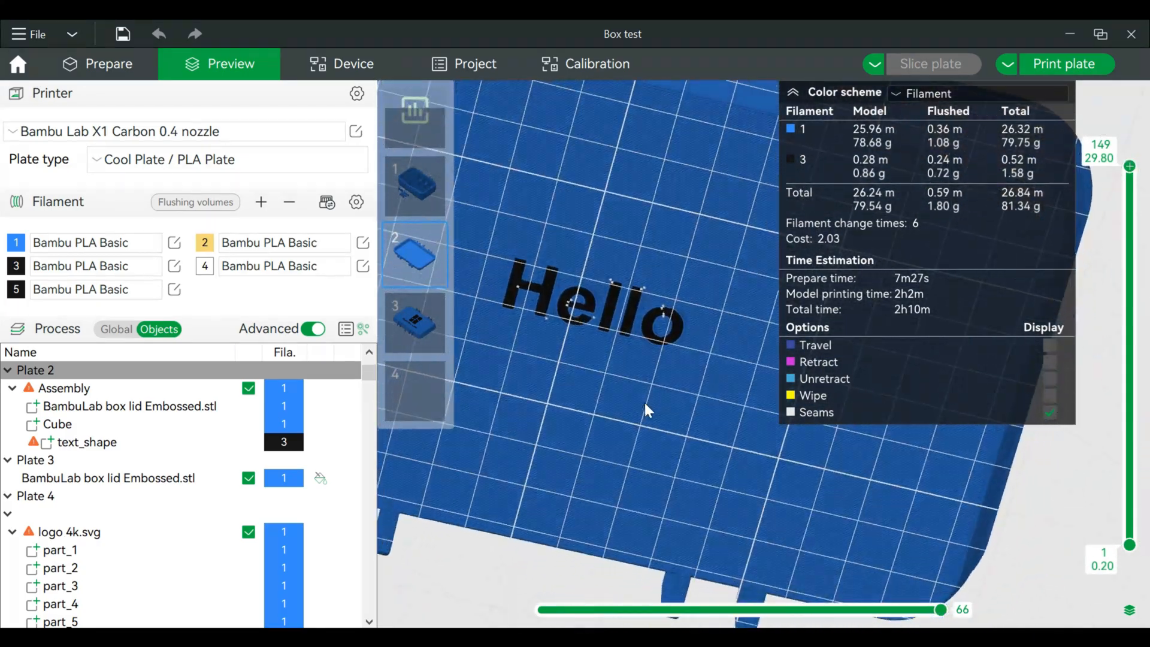
{"action": "left_click_drag", "start_coordinate": [646, 409], "coordinate": [634, 474]}
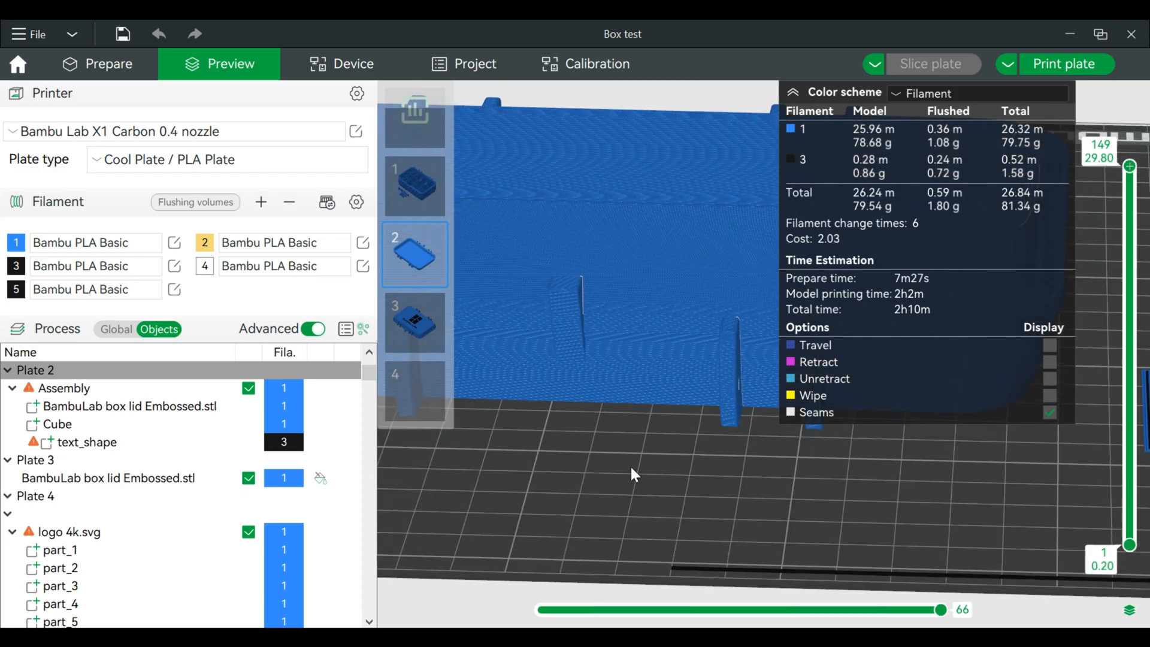